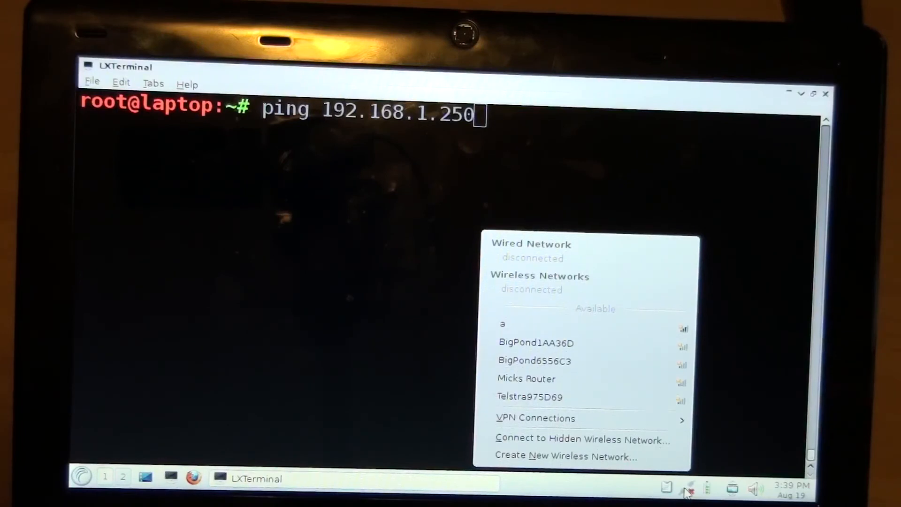
mouse_move(629, 338)
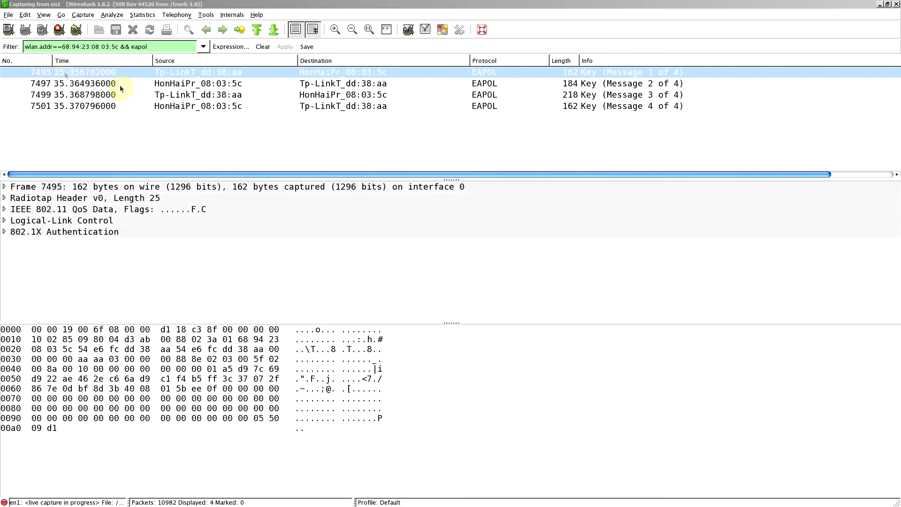
- Open Wireshark's Preferences window from the Edit menu
click(25, 14)
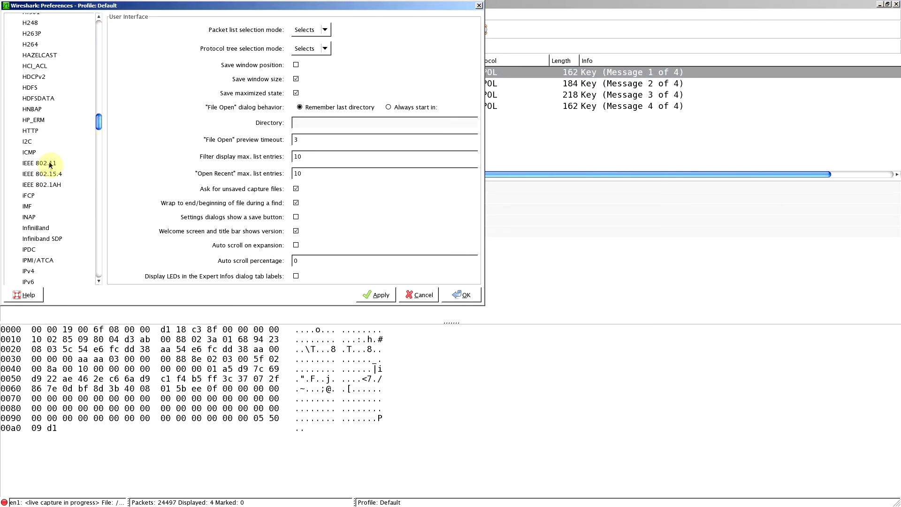
- Enable IEEE 802.11 decryption with the WPA password key and close Preferences
click(41, 163)
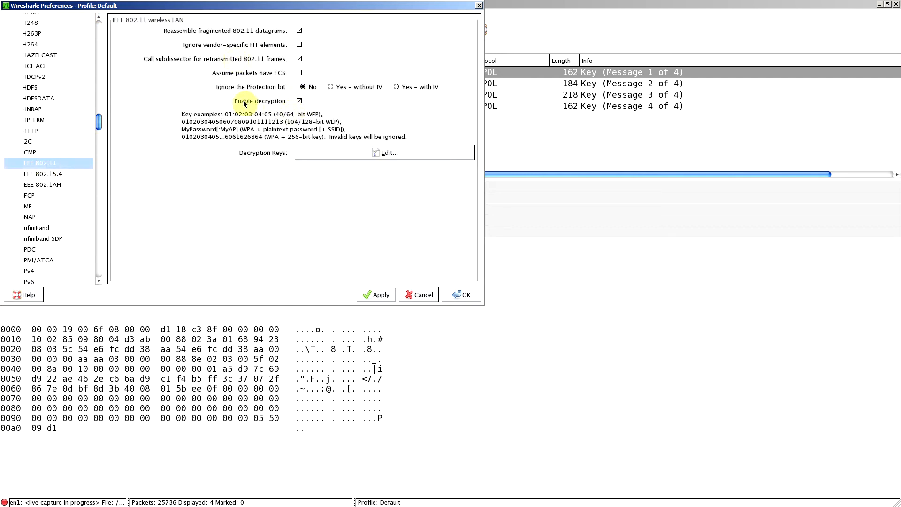
click(389, 152)
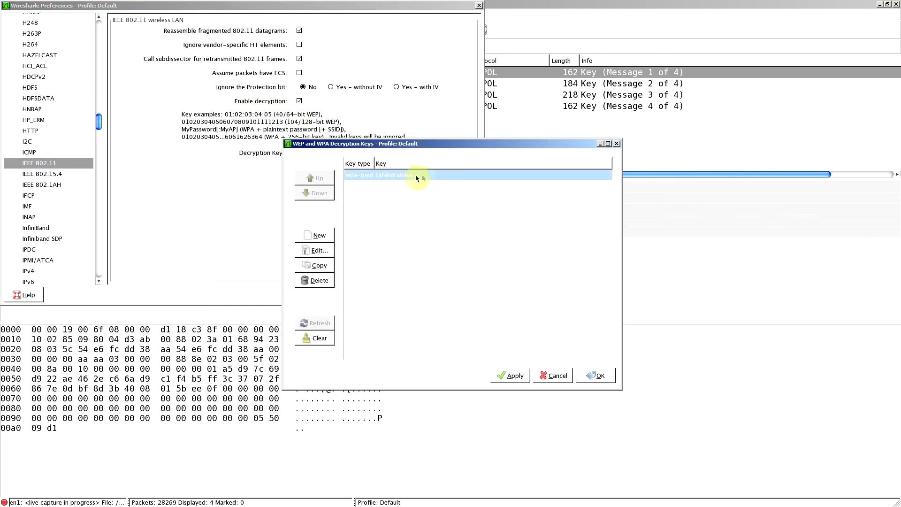
click(509, 375)
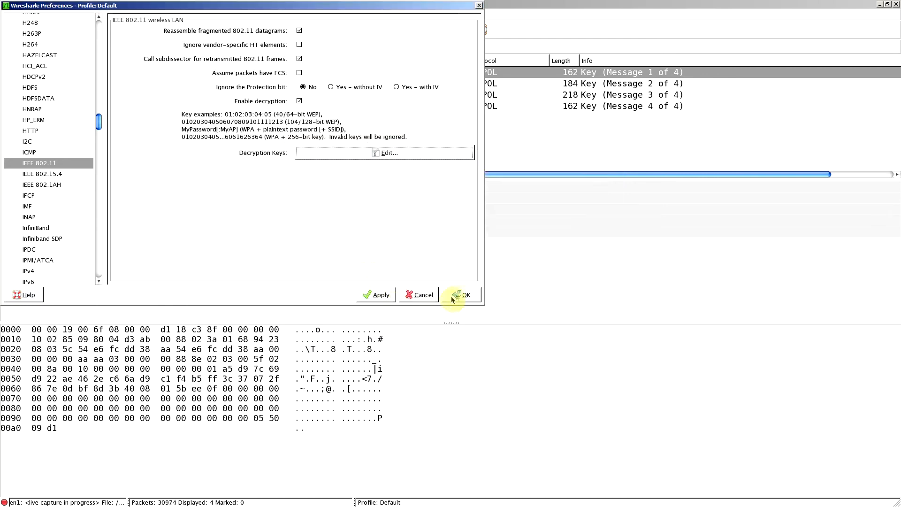
click(461, 294)
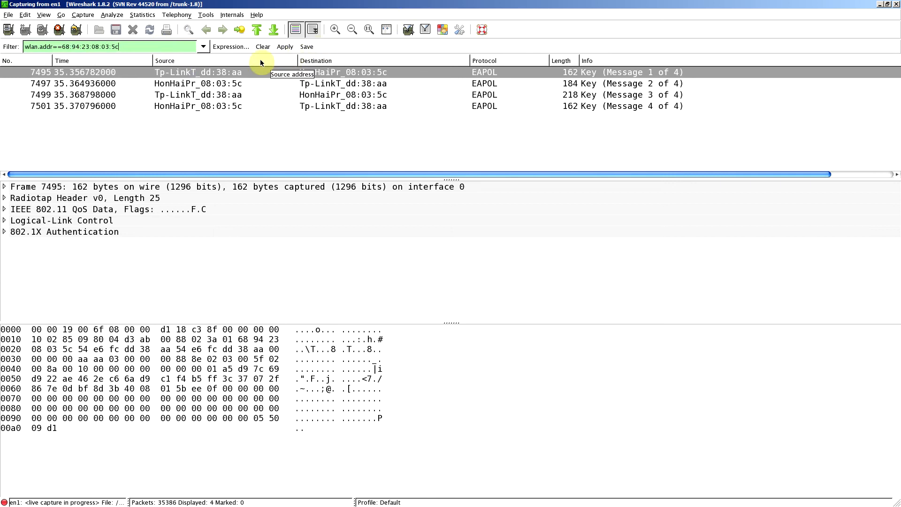
- Apply the filter without '&& eapol' and turn on auto-scroll for live capture
click(314, 29)
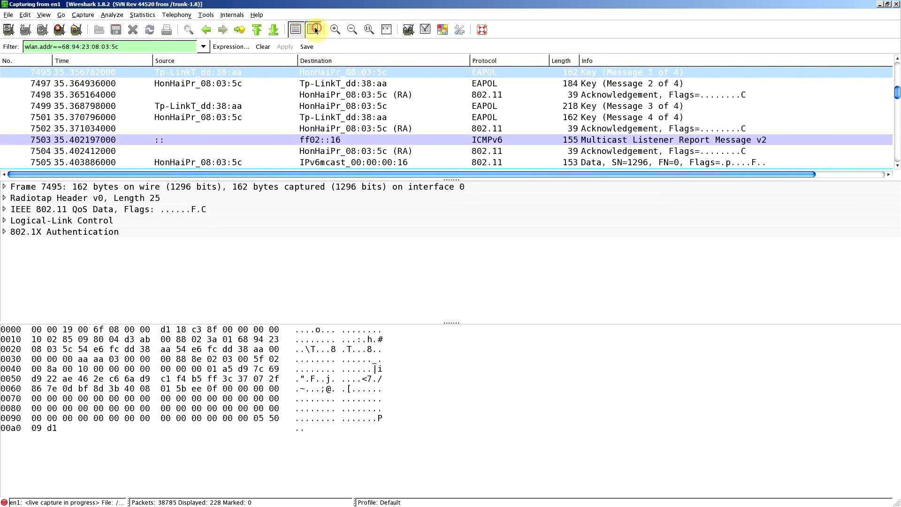
click(315, 29)
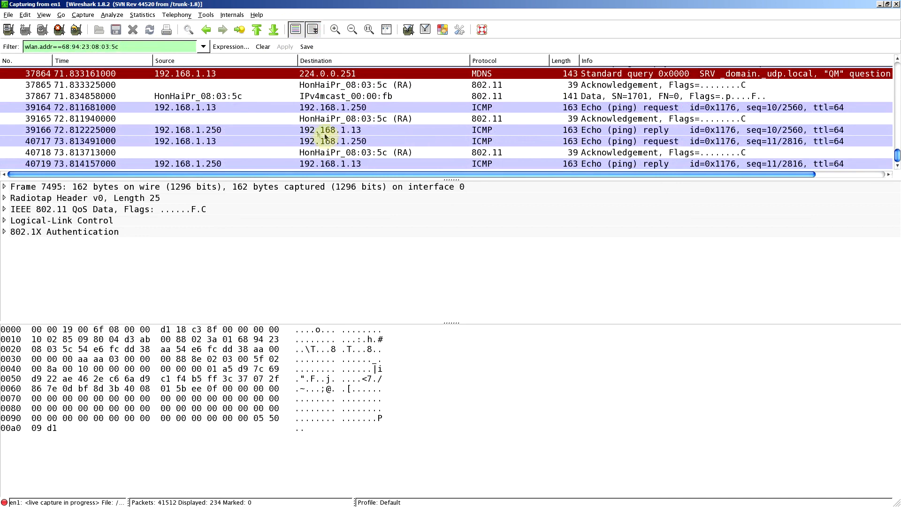